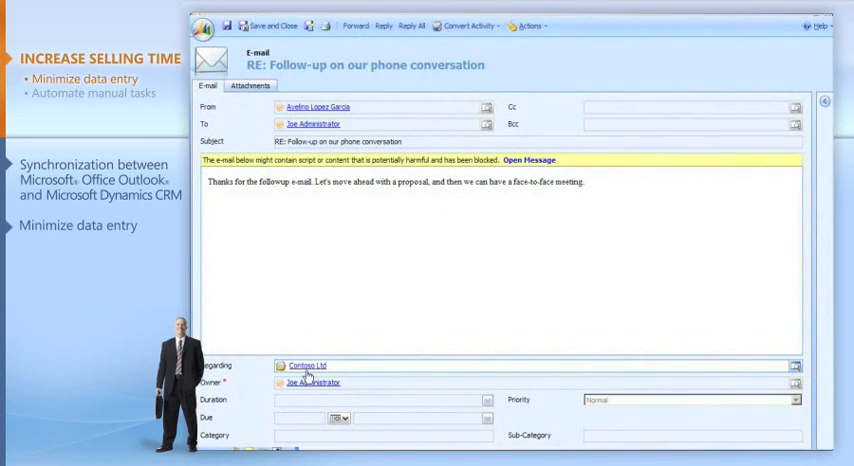
# Open Contoso Ltd from the e-mail's Regarding link and look up 'ave' as primary contact
pyautogui.click(303, 365)
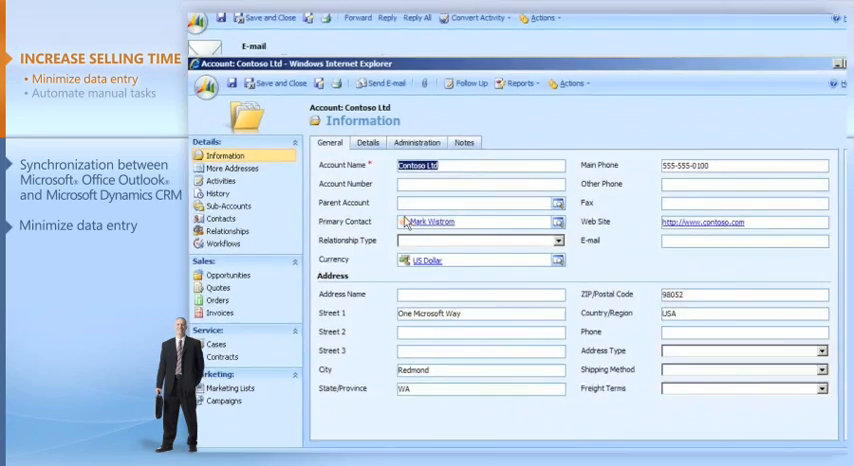
pyautogui.write('ave')
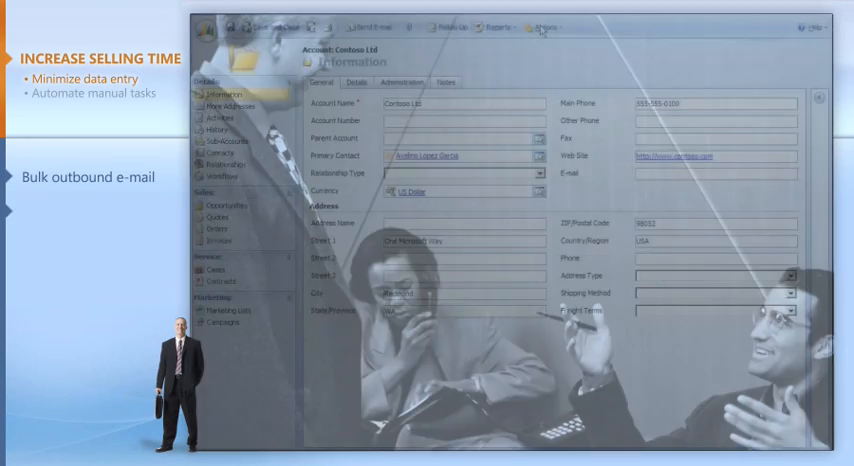
# Start a Word mail merge for Contoso Ltd from the Actions menu and pick a template option
pyautogui.click(557, 27)
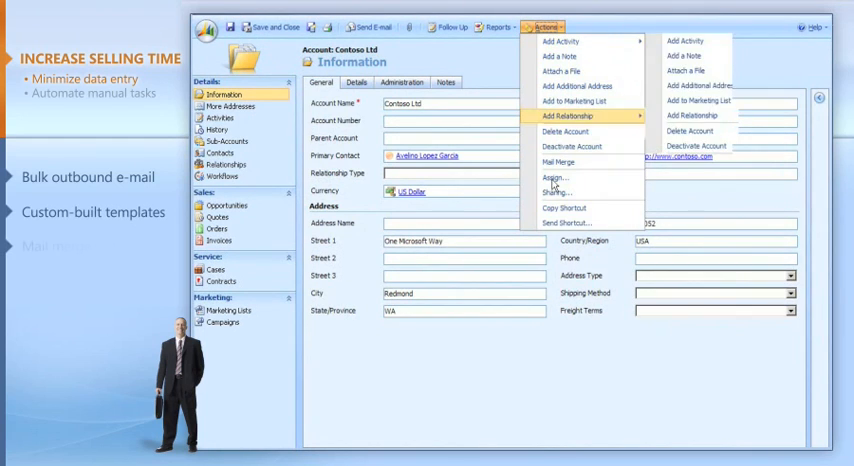
pyautogui.moveTo(560, 162)
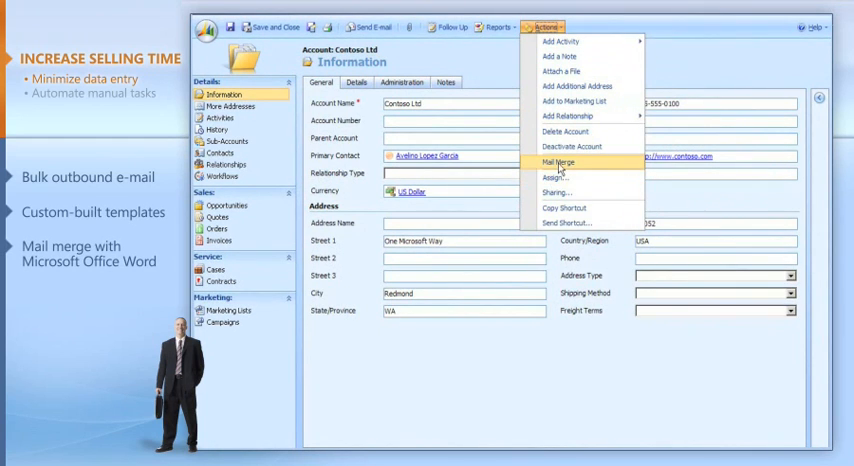
pyautogui.click(550, 161)
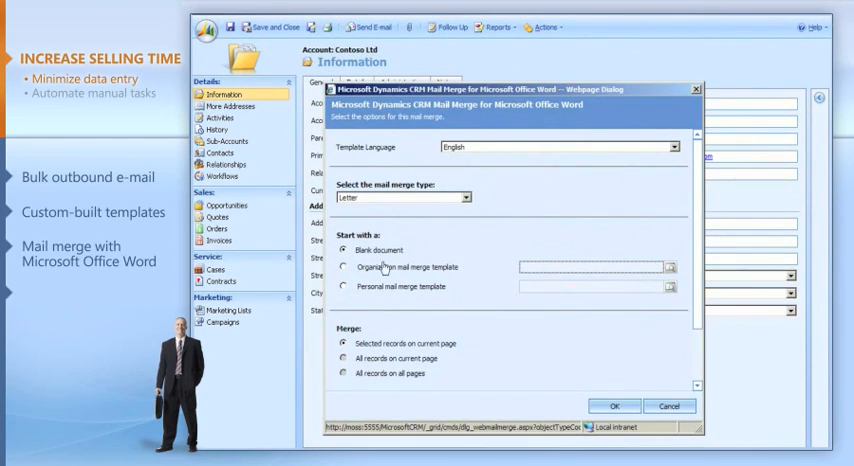
pyautogui.click(474, 197)
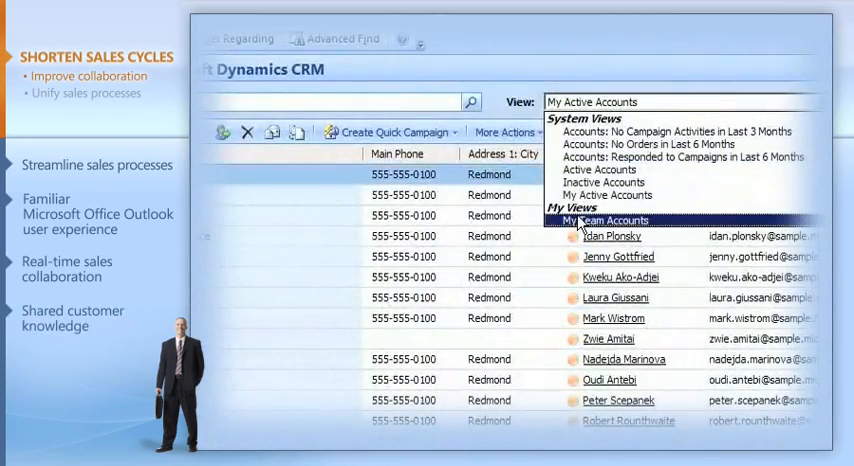
# Switch the Outlook accounts list to the My Team Accounts view and scroll through it
pyautogui.click(610, 220)
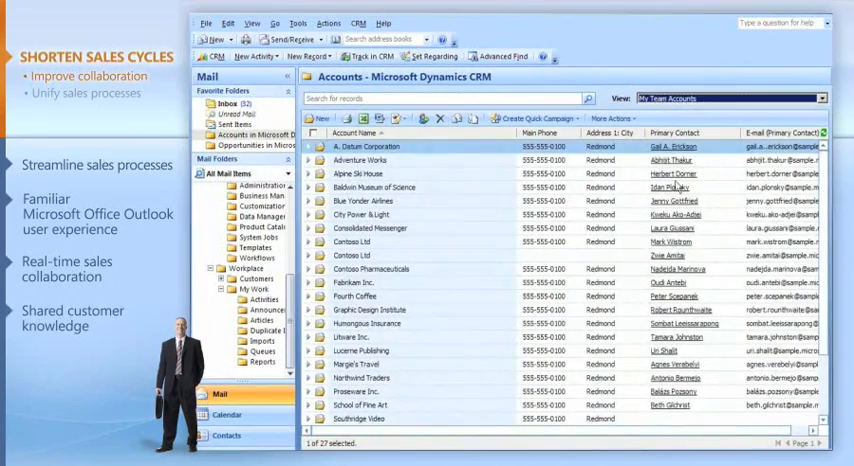
pyautogui.scroll(-3)
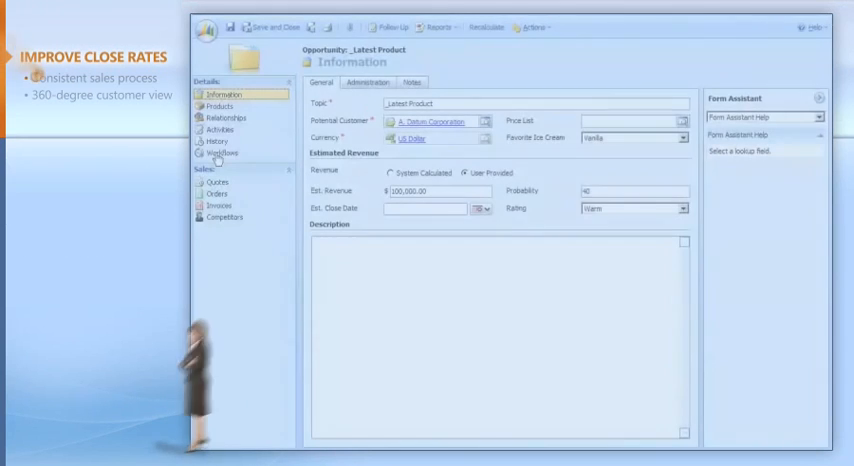
# View the Sales Process workflow job's progress for the _Latest Product opportunity
pyautogui.click(221, 153)
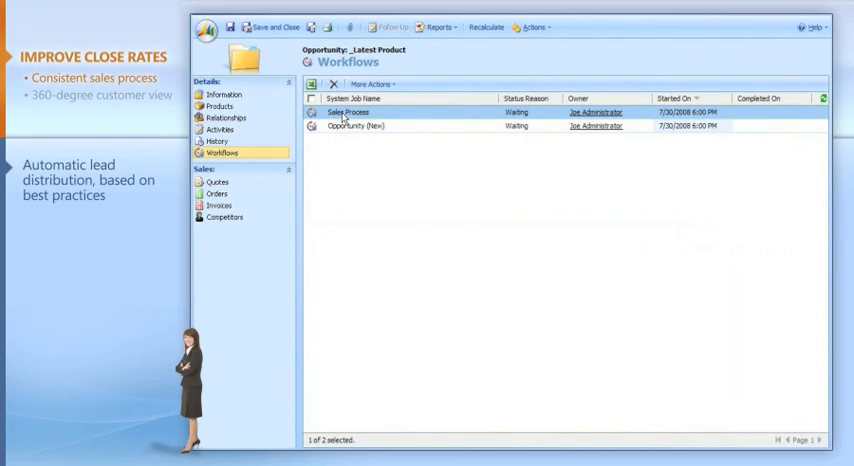
pyautogui.doubleClick(347, 112)
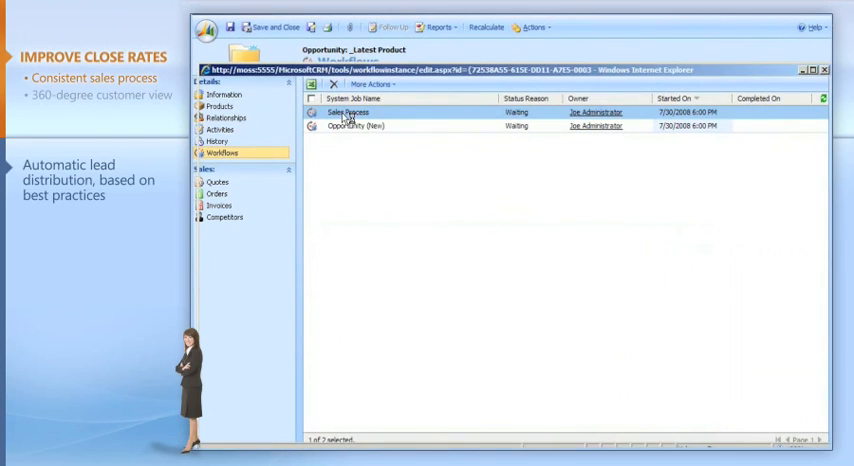
pyautogui.doubleClick(345, 112)
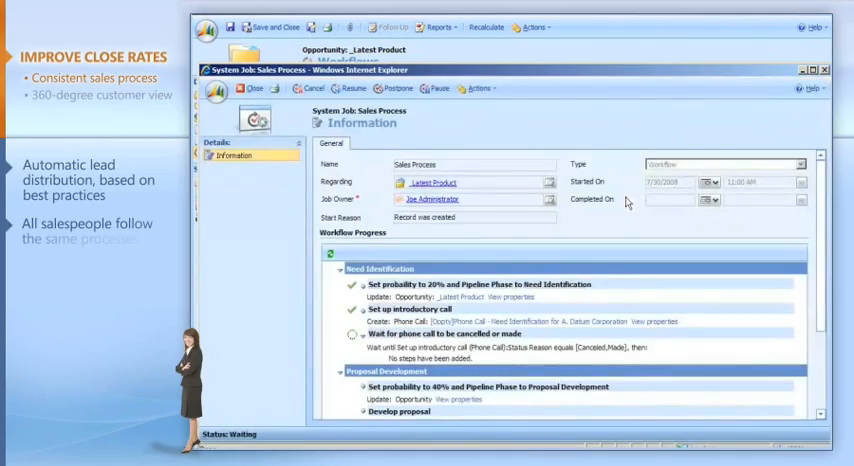
pyautogui.scroll(-3)
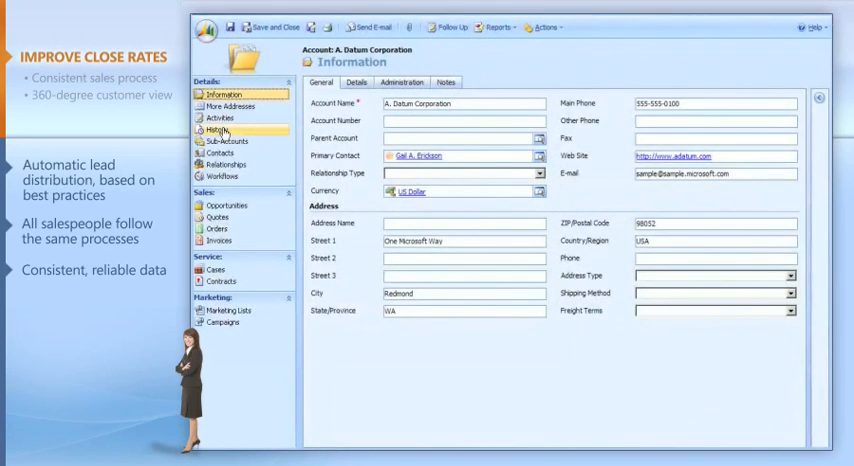
# Review A. Datum Corporation's History, then switch opportunities to the Closed Opportunities view
pyautogui.click(216, 130)
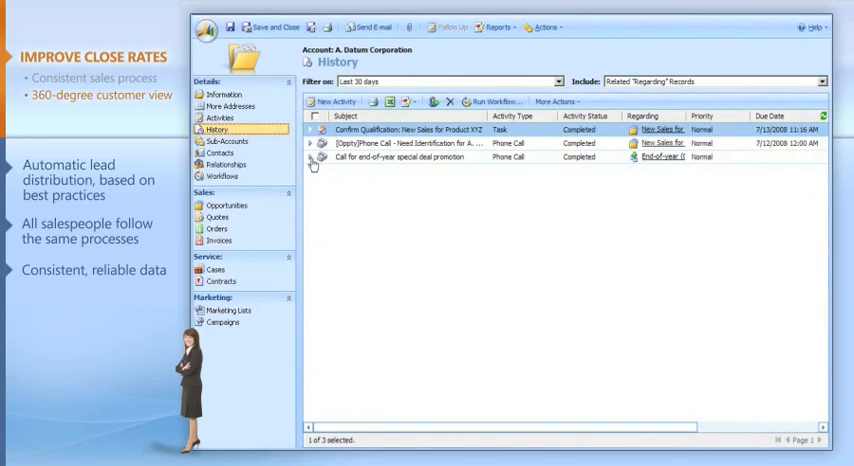
pyautogui.click(311, 157)
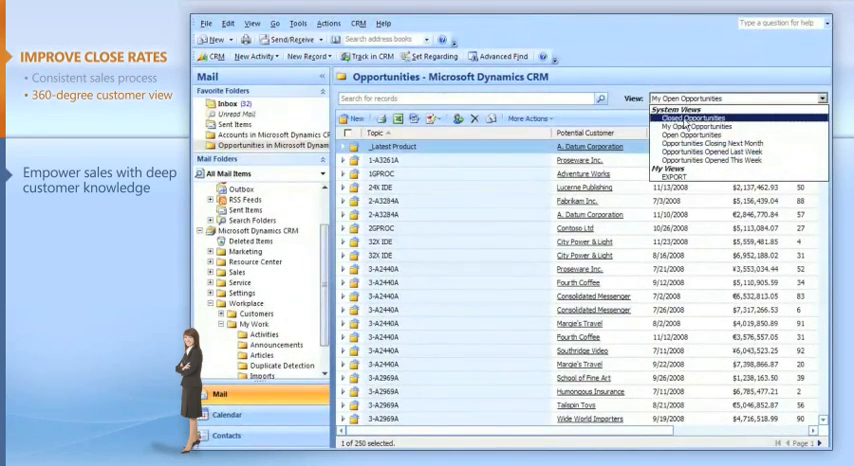
pyautogui.click(697, 119)
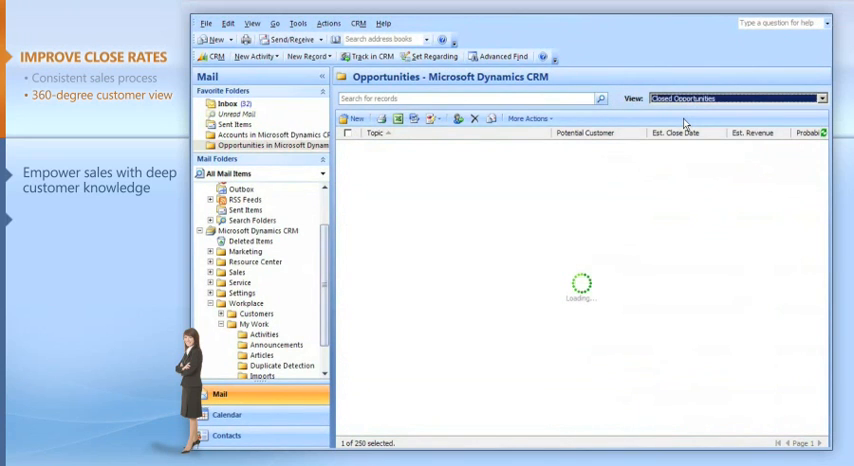